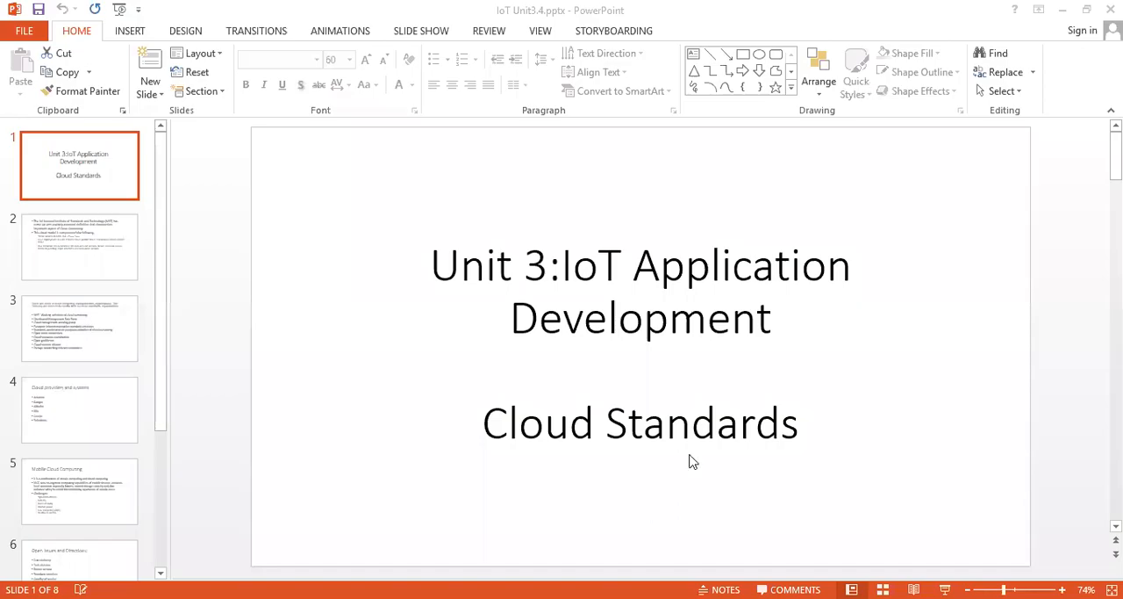
{"action": "mouse_move", "coordinate": [678, 468]}
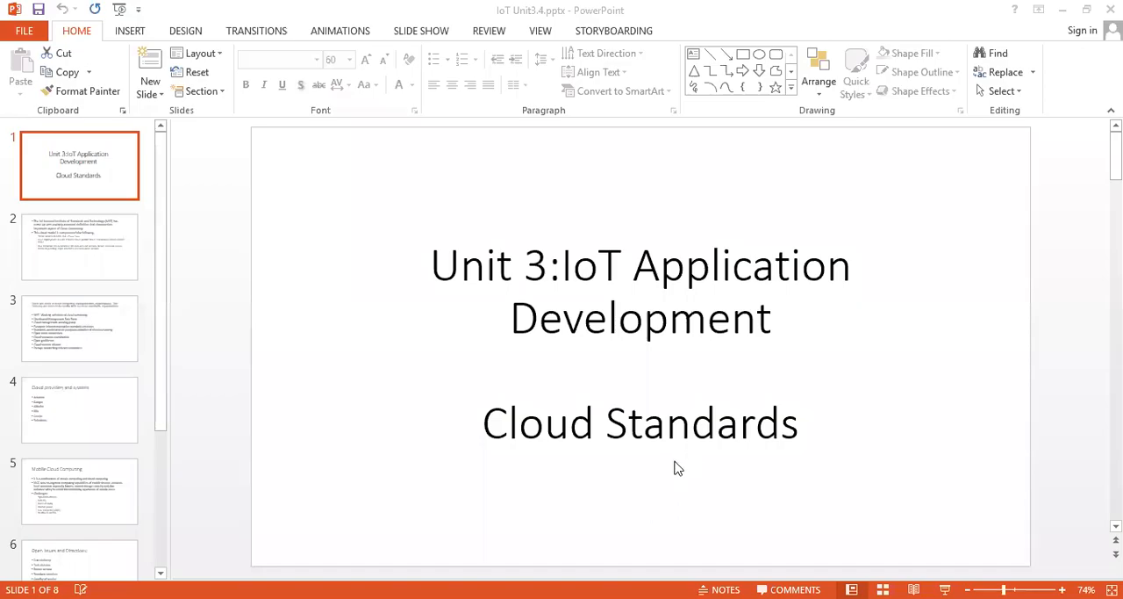
{"action": "mouse_move", "coordinate": [624, 419]}
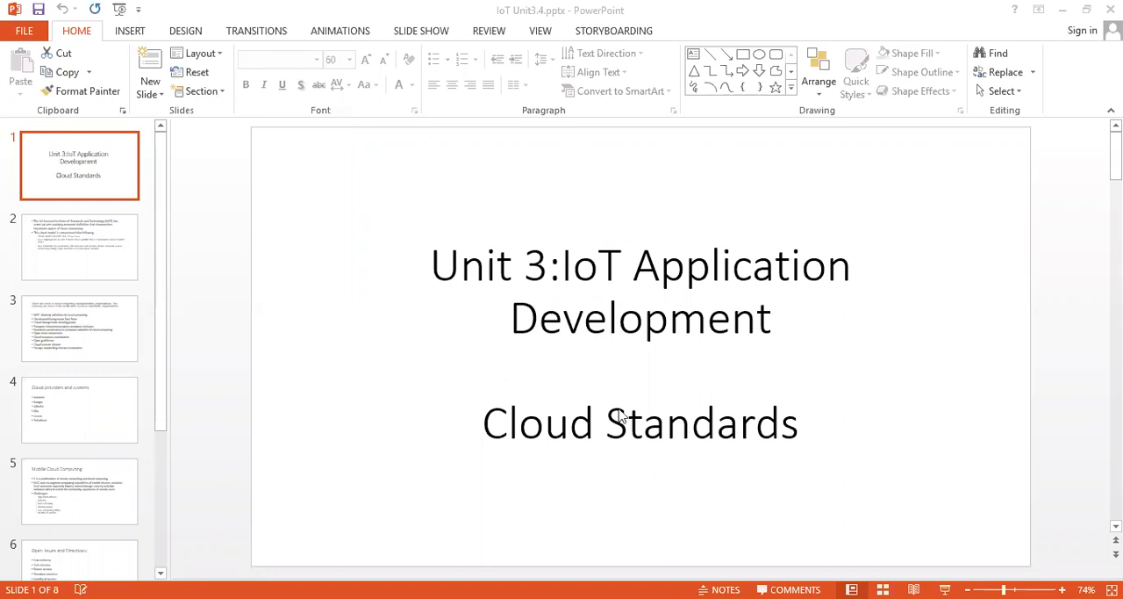
{"action": "mouse_move", "coordinate": [508, 437]}
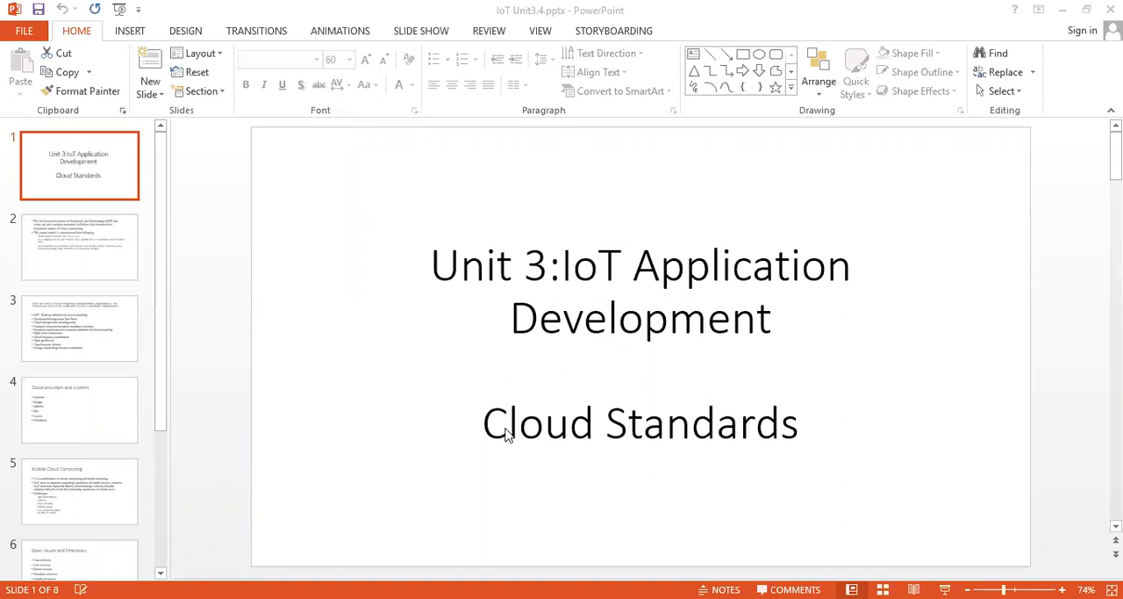
{"action": "mouse_move", "coordinate": [596, 458]}
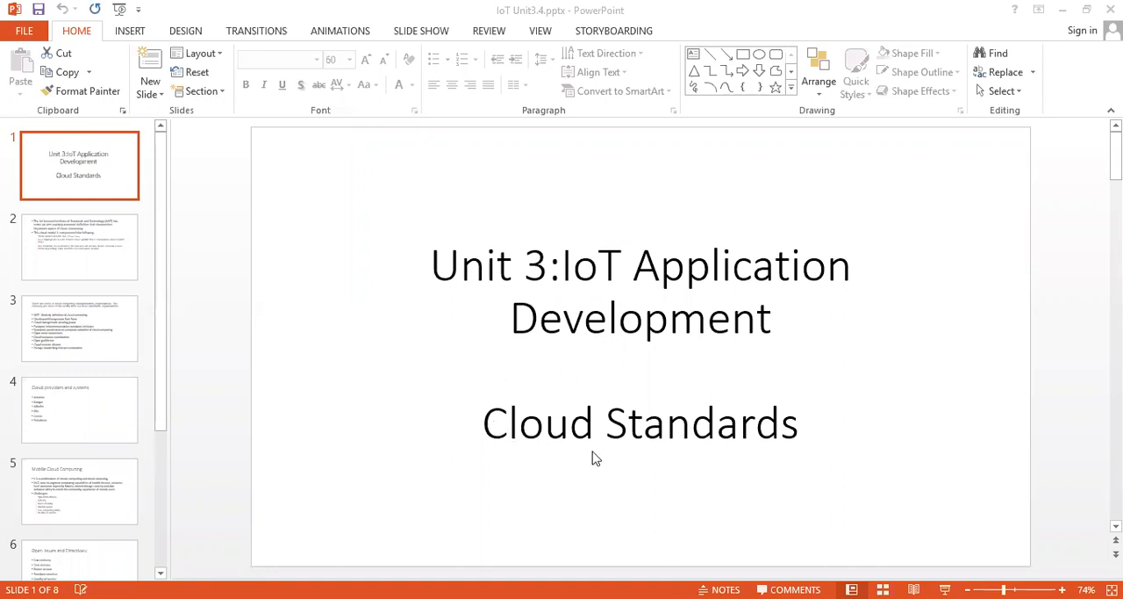
{"action": "mouse_move", "coordinate": [593, 311]}
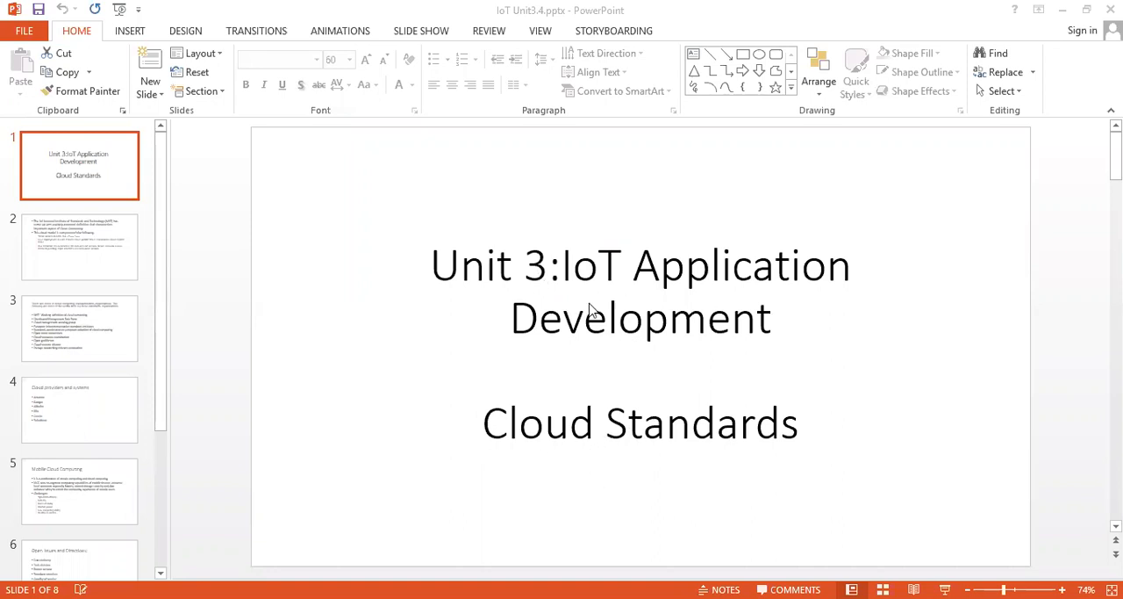
{"action": "mouse_move", "coordinate": [105, 179]}
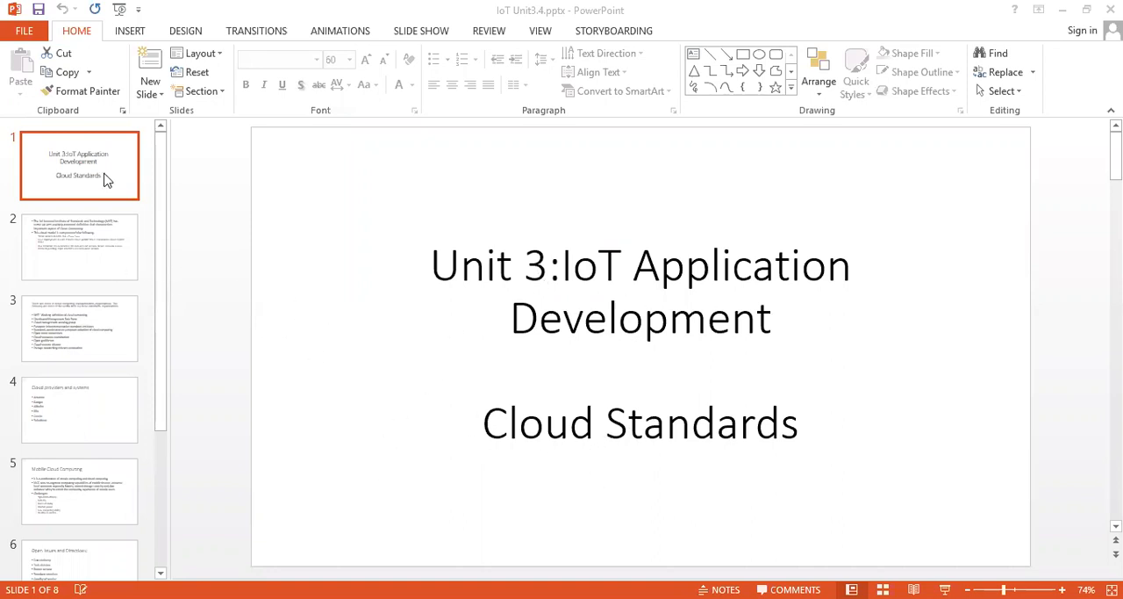
{"action": "mouse_move", "coordinate": [112, 253]}
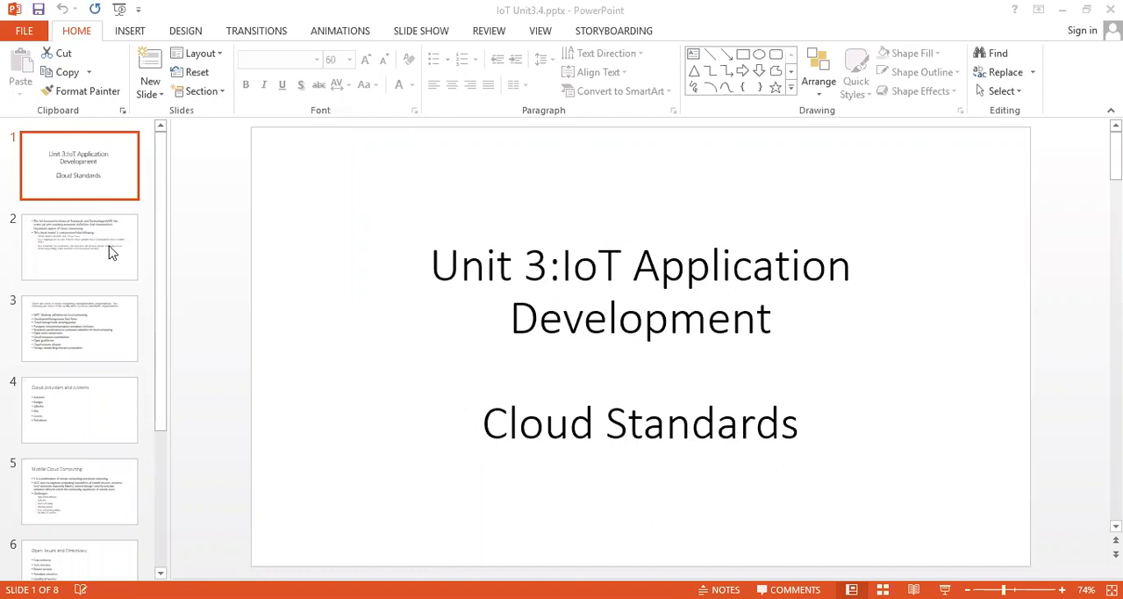
Step: Display slide 2 on NIST's cloud definition, service models and deployment models
{"action": "left_click", "coordinate": [79, 245]}
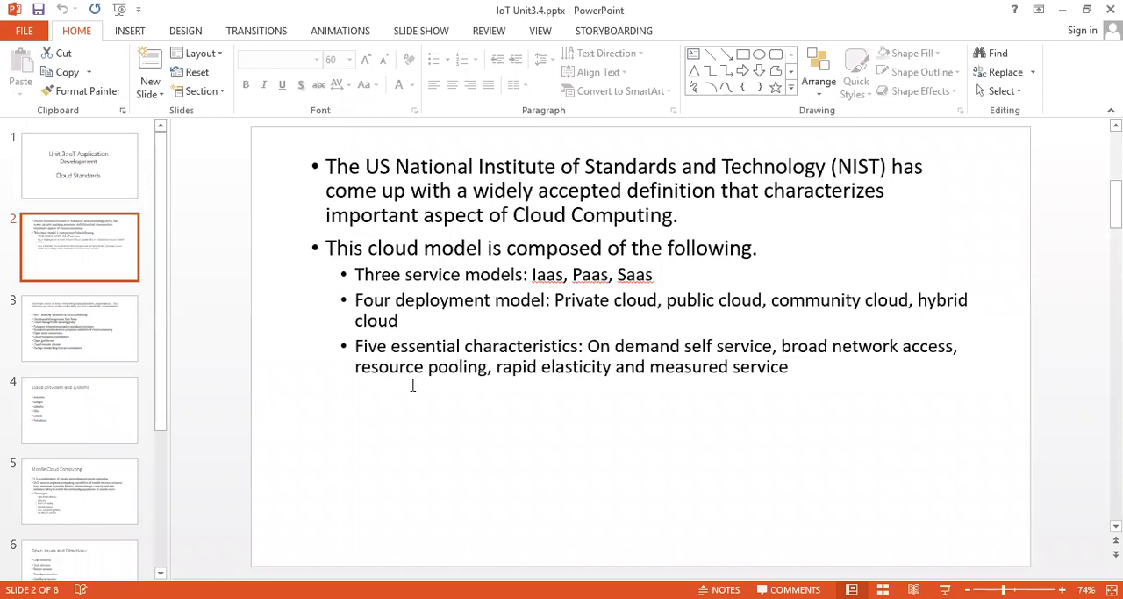
{"action": "mouse_move", "coordinate": [652, 487]}
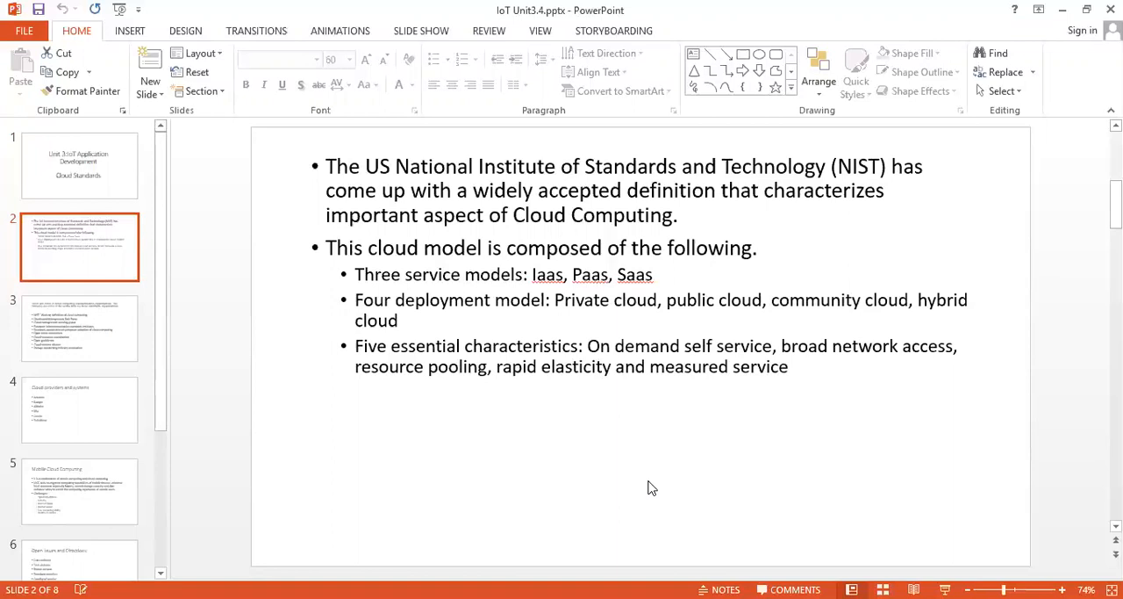
{"action": "mouse_move", "coordinate": [147, 335]}
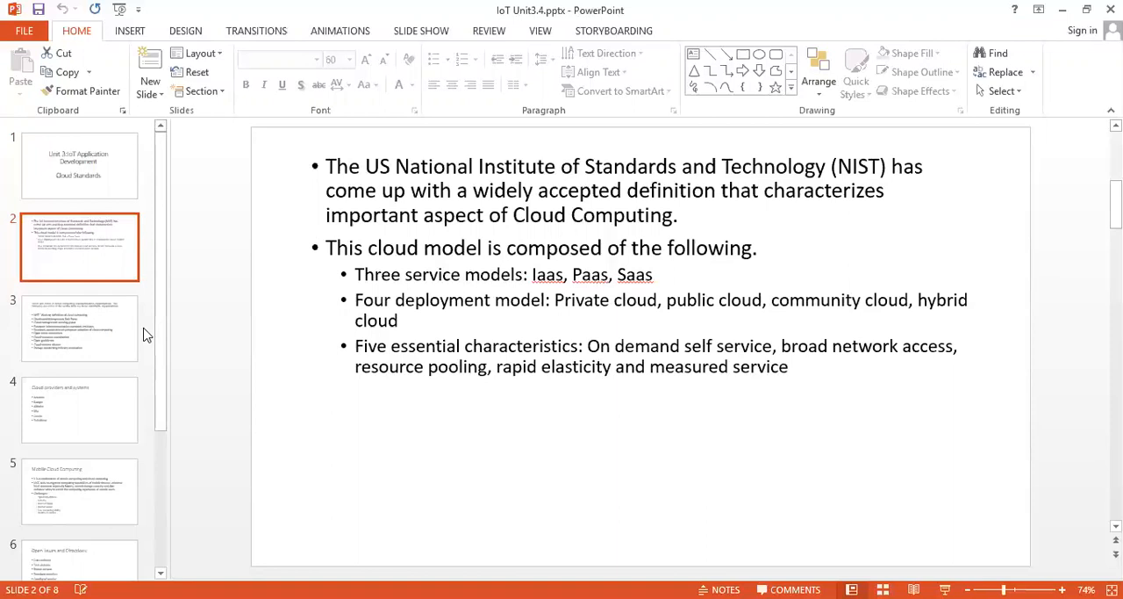
{"action": "left_click", "coordinate": [79, 328]}
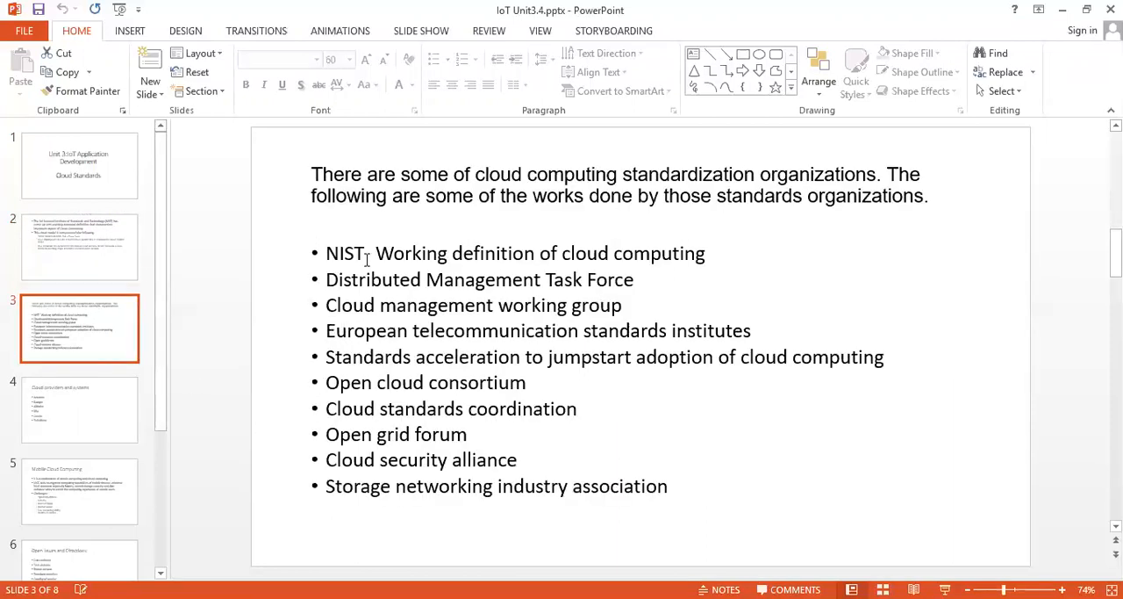
{"action": "type", "text": "-"}
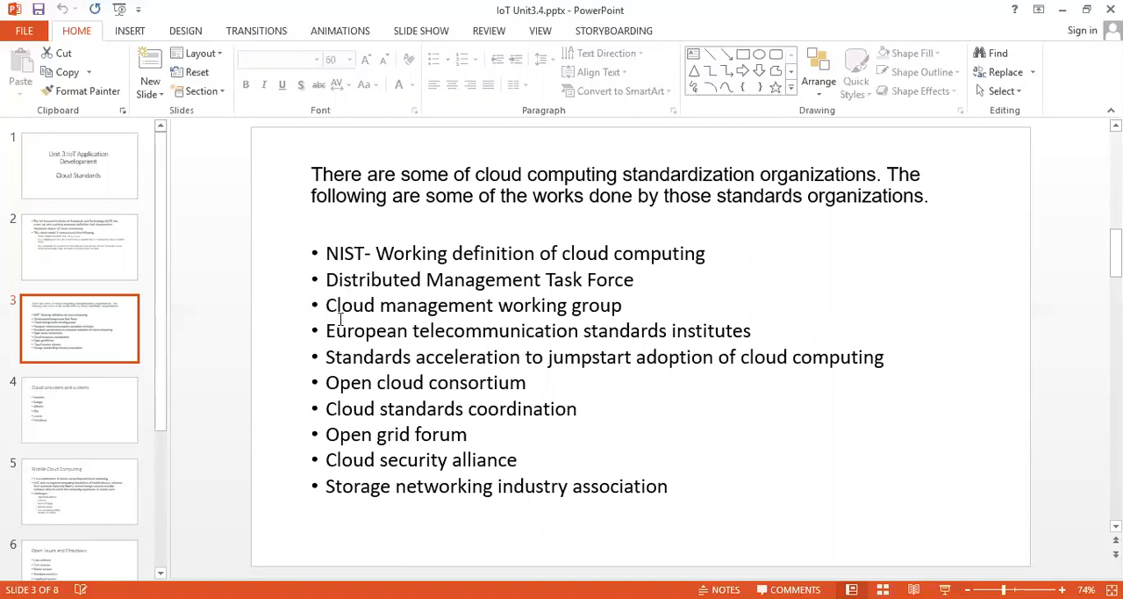
{"action": "mouse_move", "coordinate": [339, 328]}
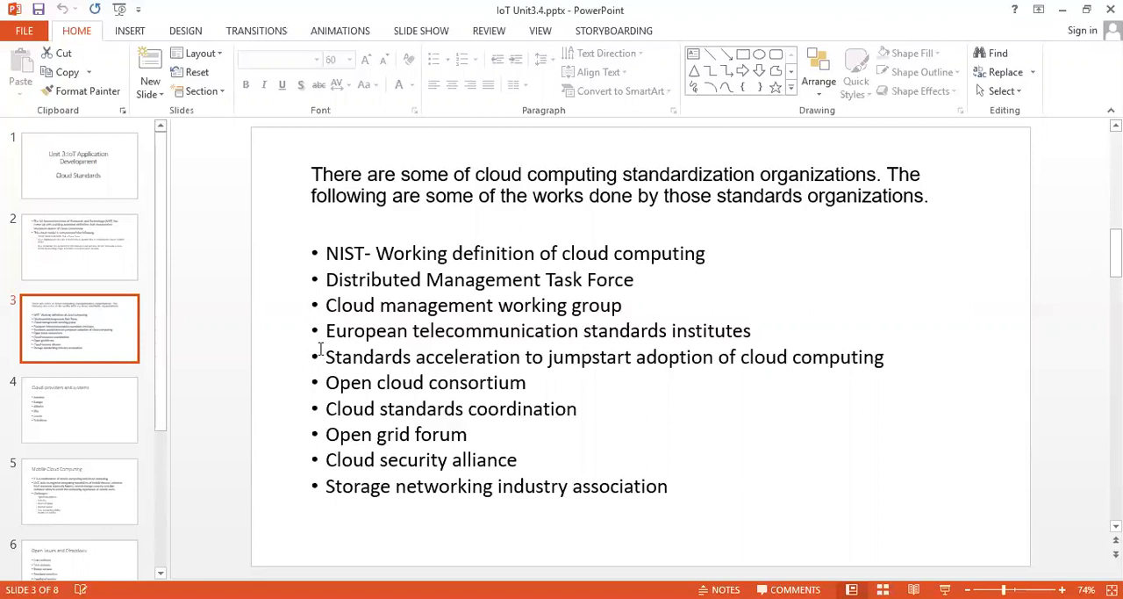
{"action": "mouse_move", "coordinate": [314, 365]}
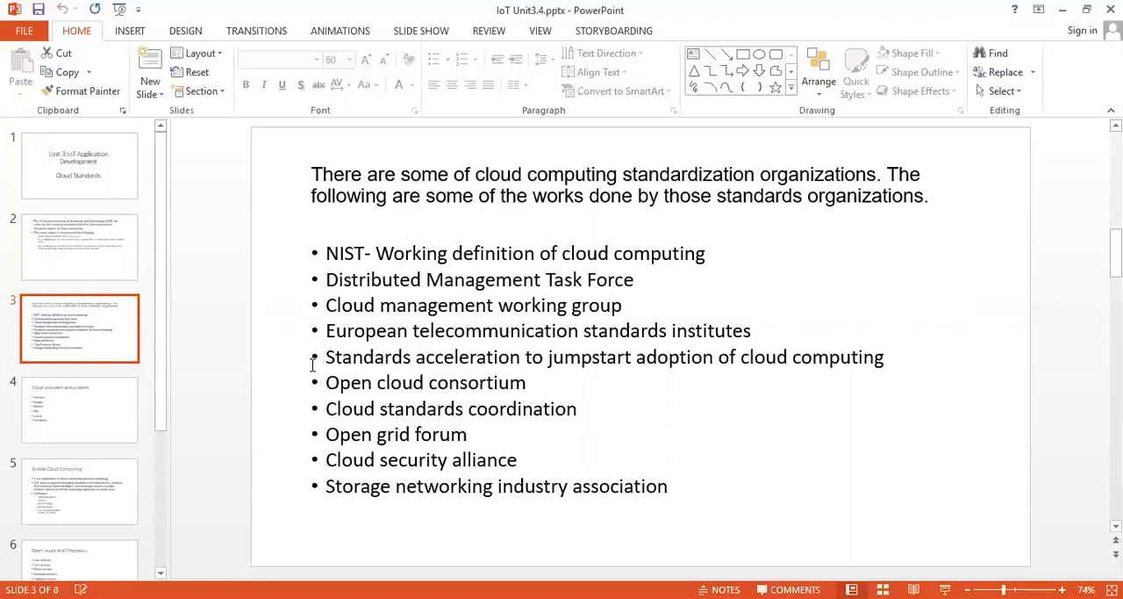
{"action": "mouse_move", "coordinate": [308, 371]}
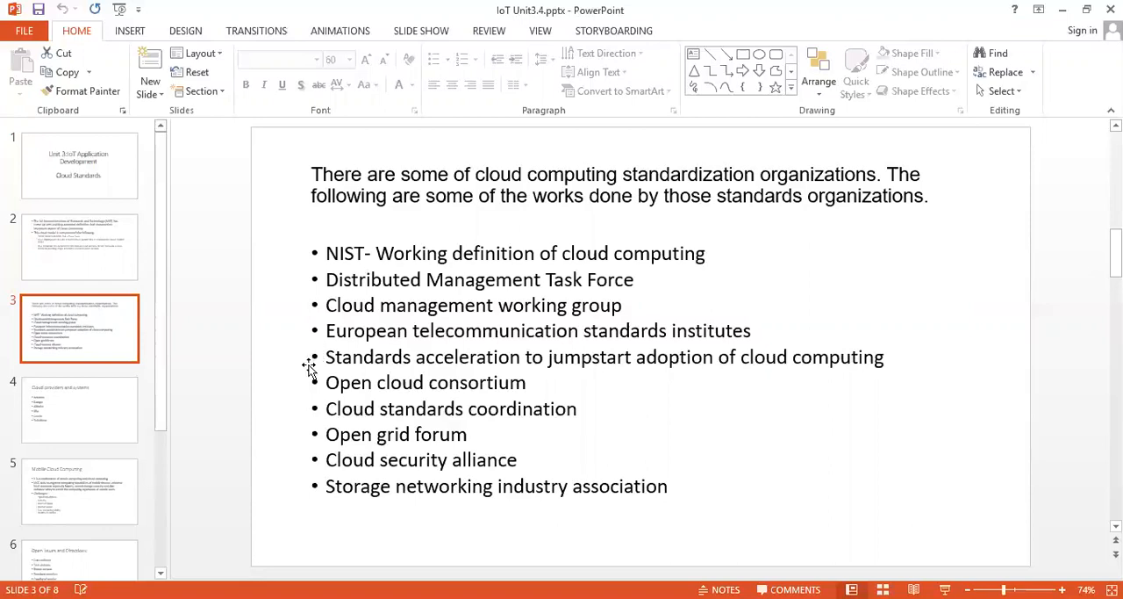
{"action": "mouse_move", "coordinate": [301, 373]}
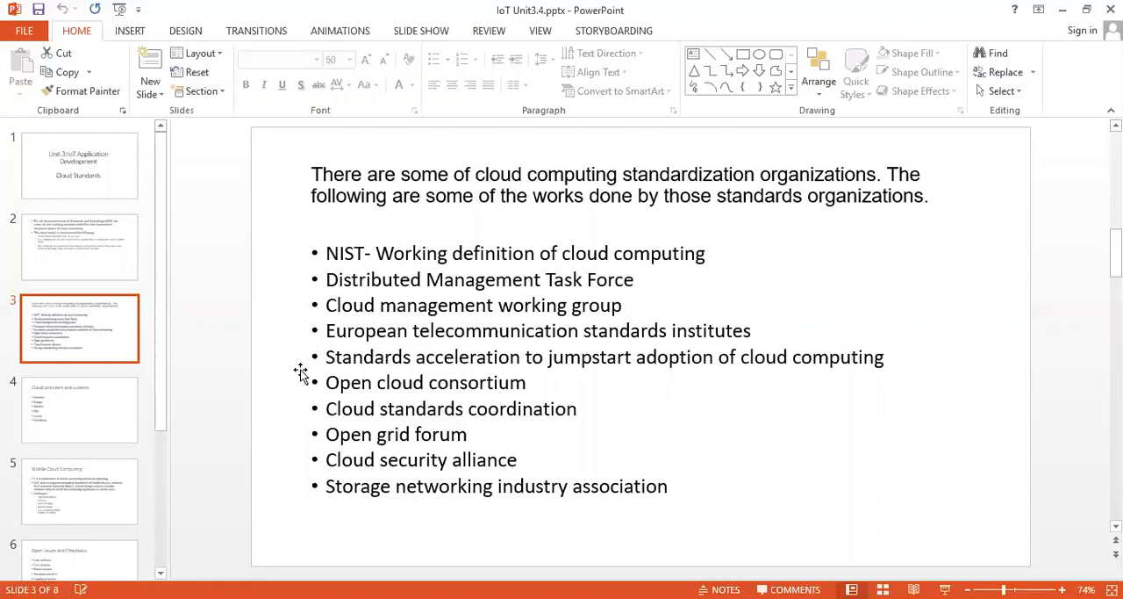
{"action": "mouse_move", "coordinate": [298, 380]}
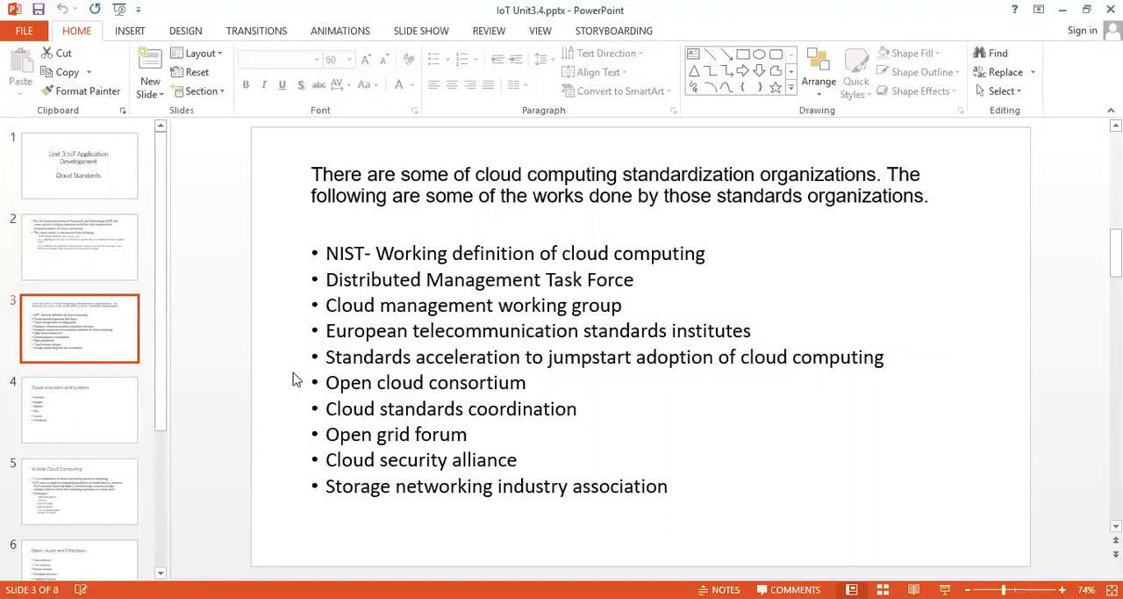
{"action": "mouse_move", "coordinate": [299, 376]}
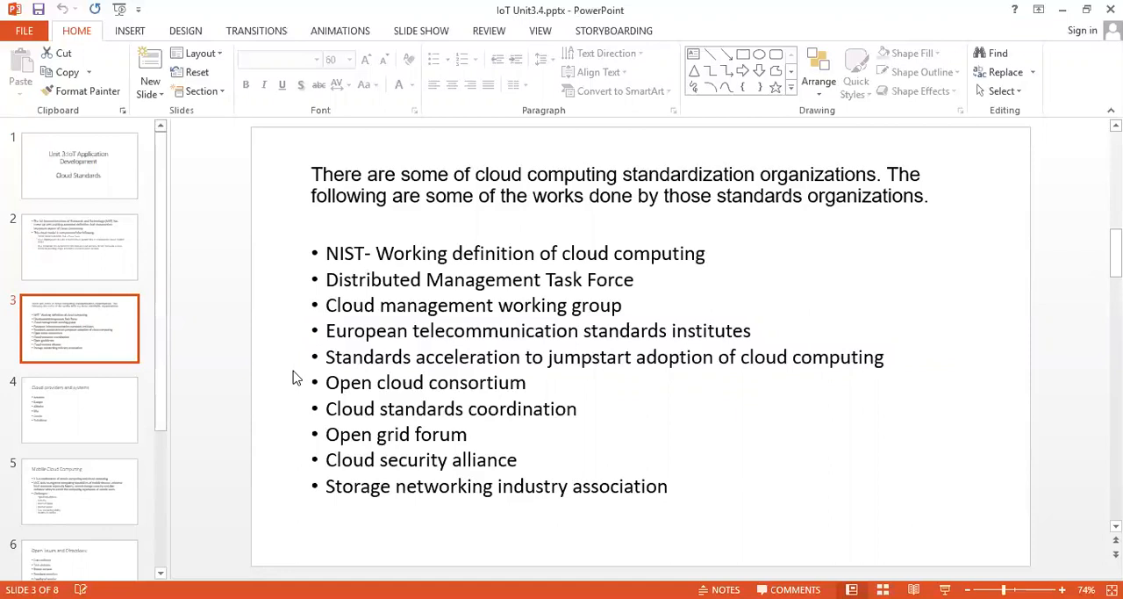
{"action": "mouse_move", "coordinate": [313, 335]}
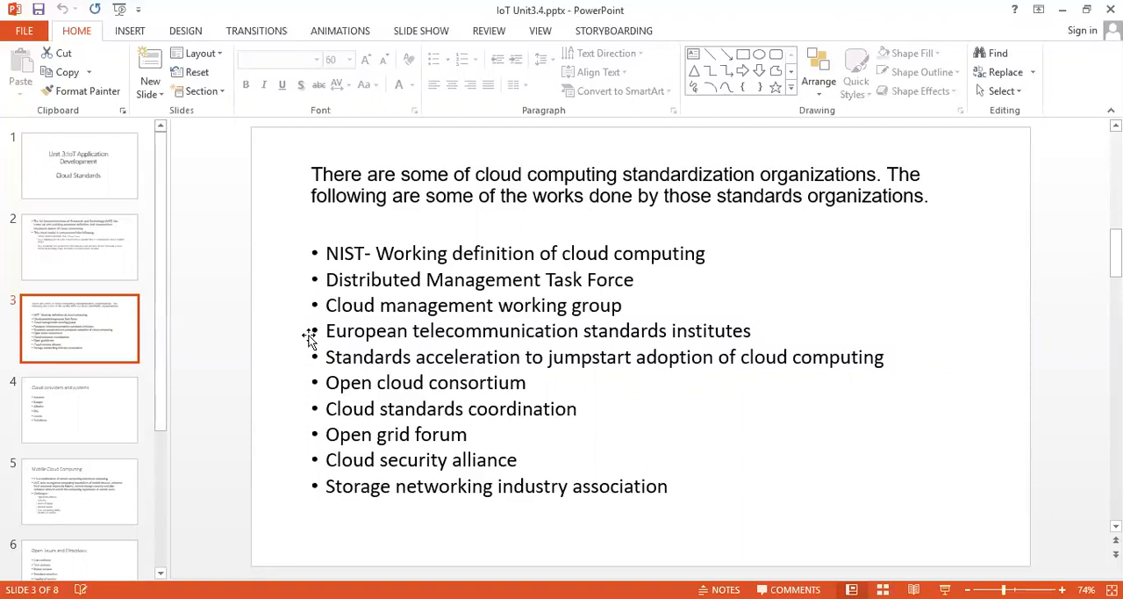
{"action": "mouse_move", "coordinate": [309, 350]}
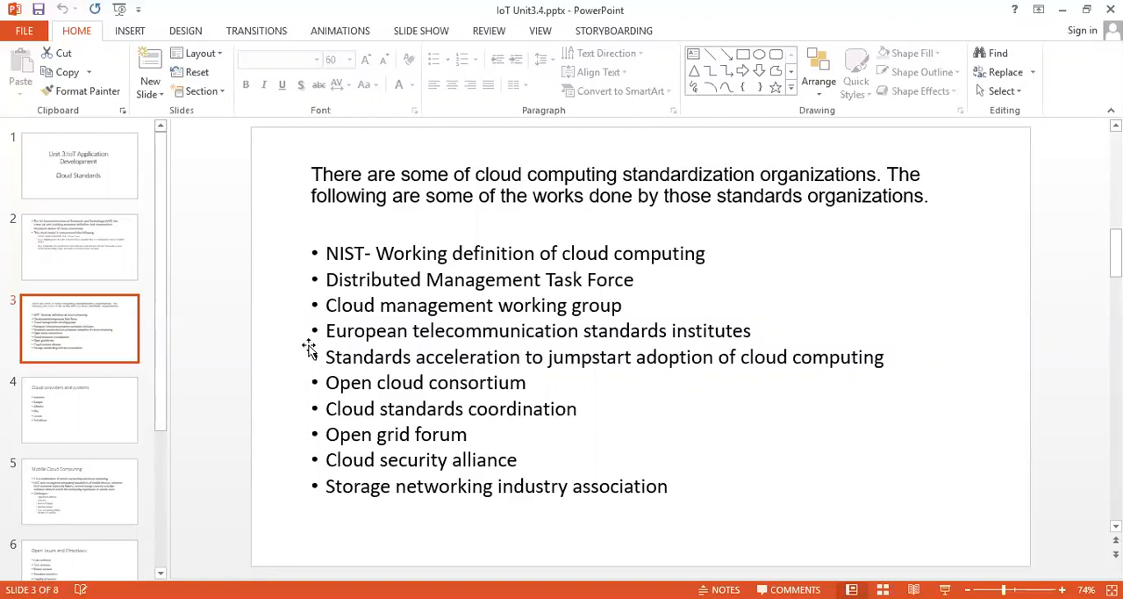
{"action": "mouse_move", "coordinate": [290, 485]}
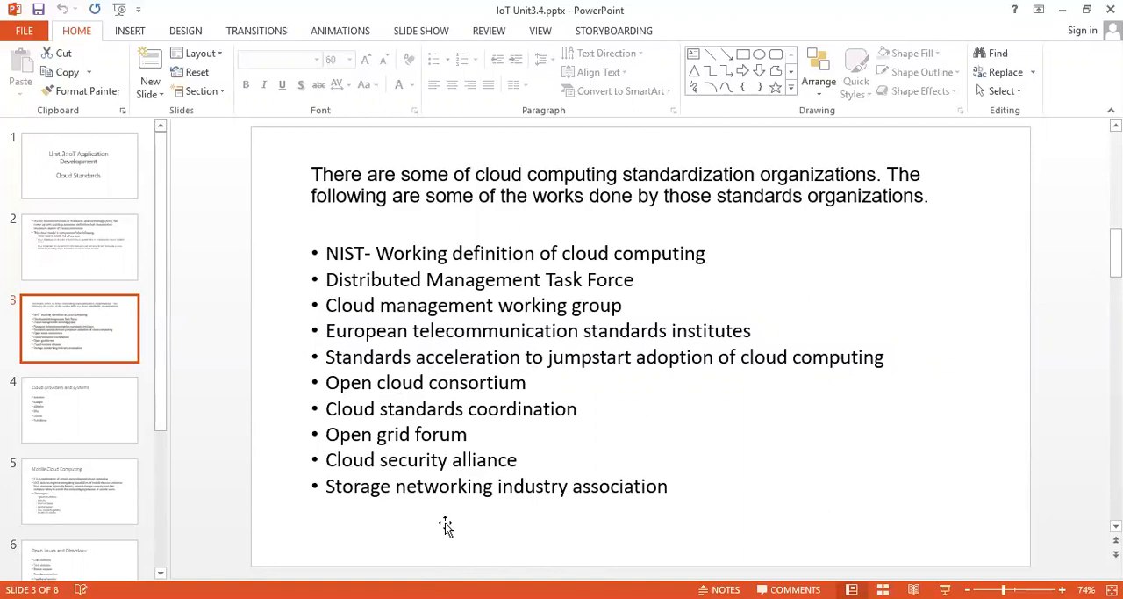
{"action": "mouse_move", "coordinate": [450, 340]}
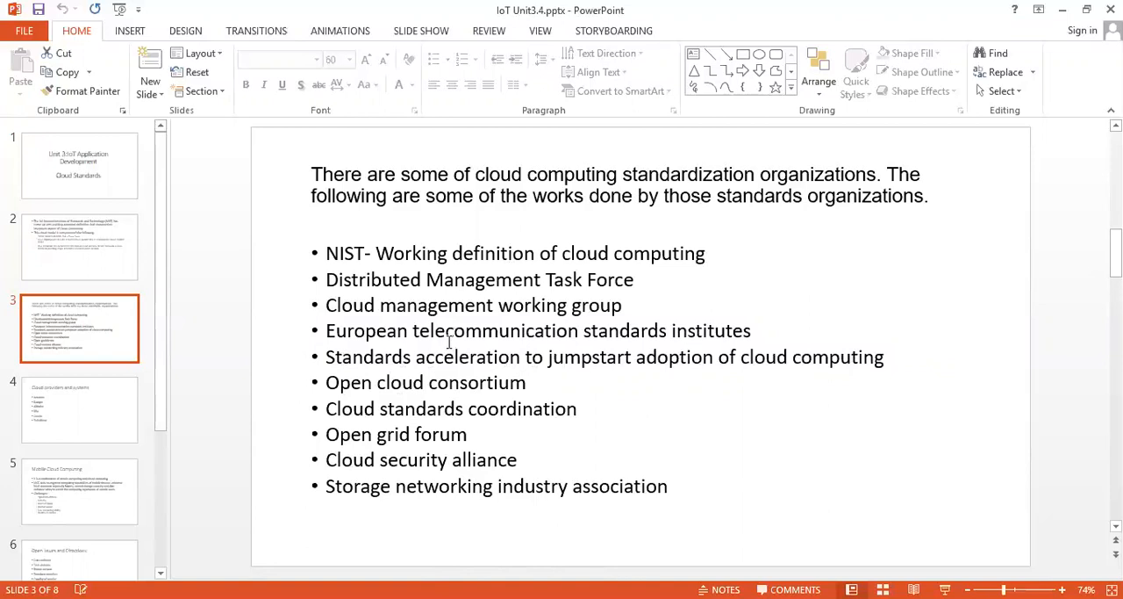
{"action": "mouse_move", "coordinate": [441, 352]}
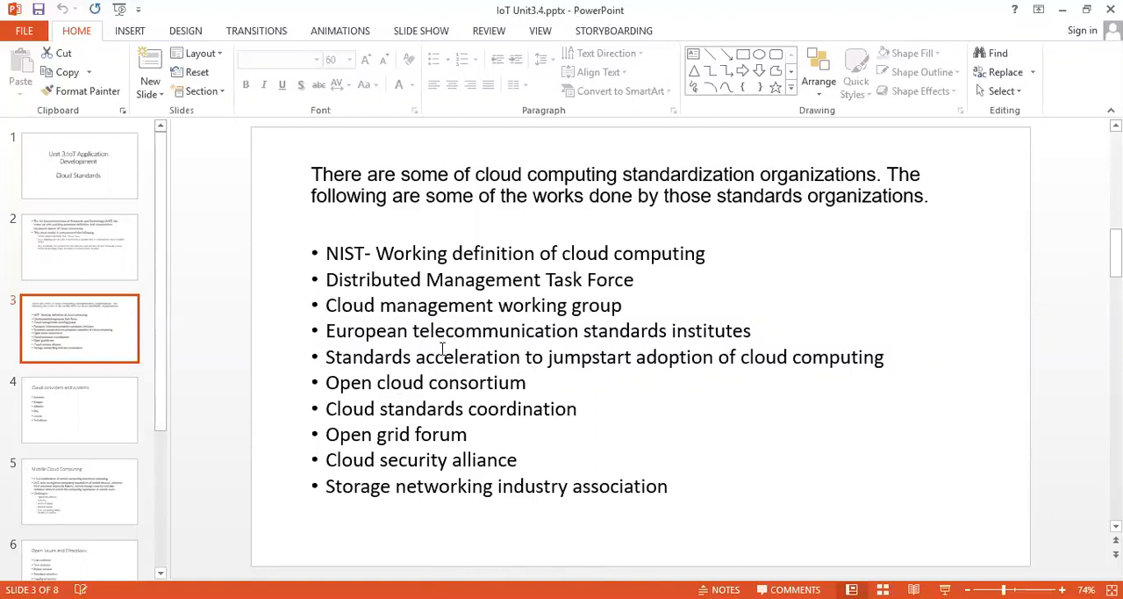
{"action": "mouse_move", "coordinate": [613, 327]}
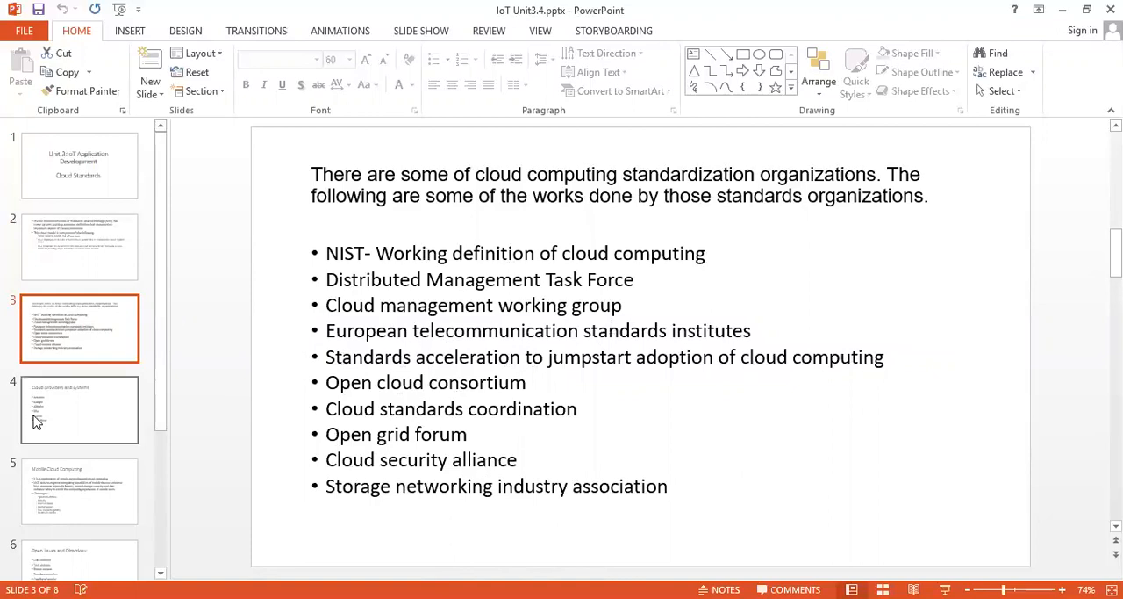
Step: Display slide 4 listing Amazon, Google, Alibaba, IBM, Oracle and Salesforce
{"action": "left_click", "coordinate": [79, 410]}
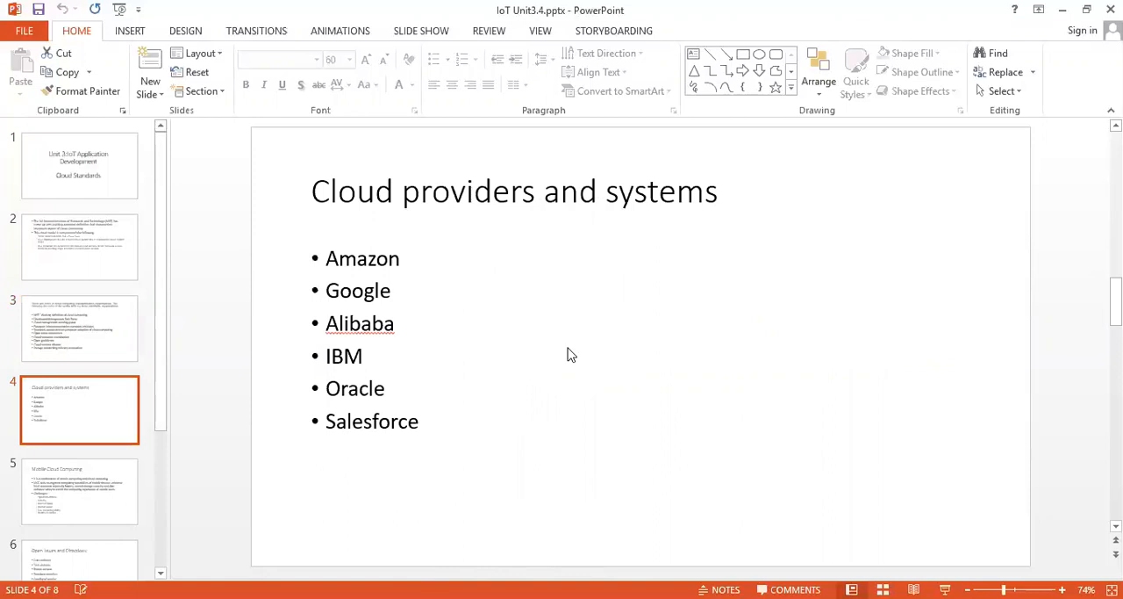
{"action": "mouse_move", "coordinate": [610, 213]}
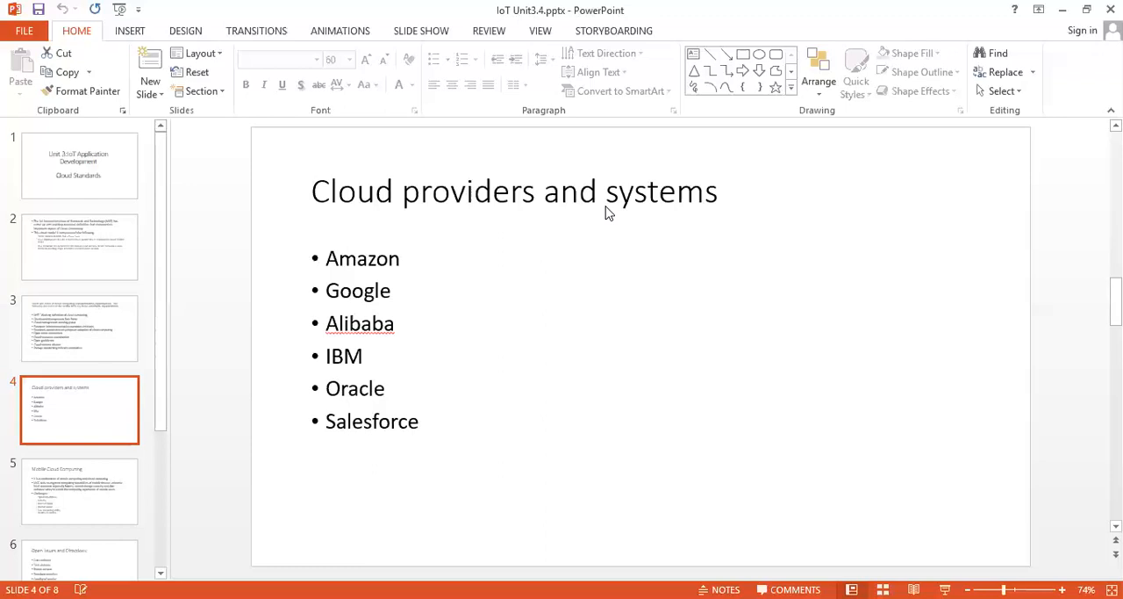
{"action": "mouse_move", "coordinate": [65, 517]}
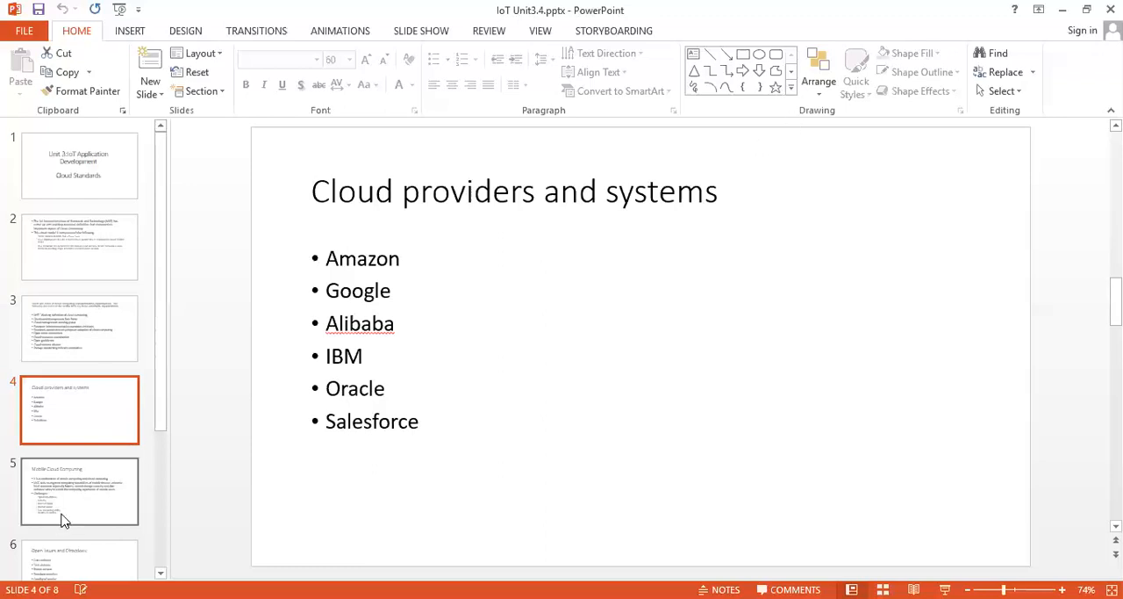
Step: Display slide 5 defining Mobile Cloud Computing and its challenges
{"action": "left_click", "coordinate": [79, 492]}
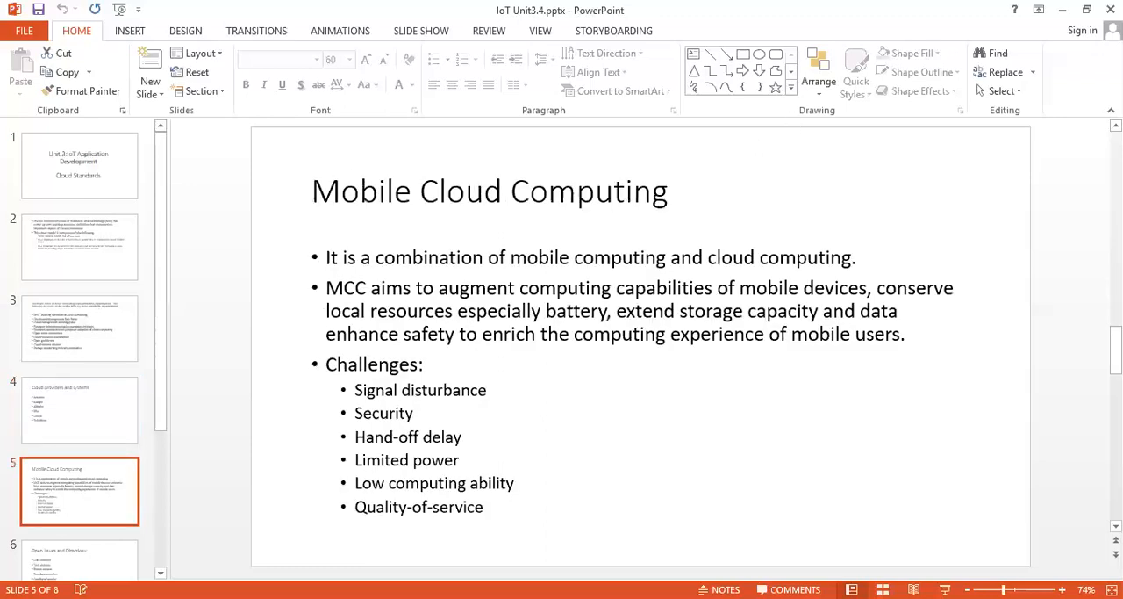
{"action": "mouse_move", "coordinate": [301, 571]}
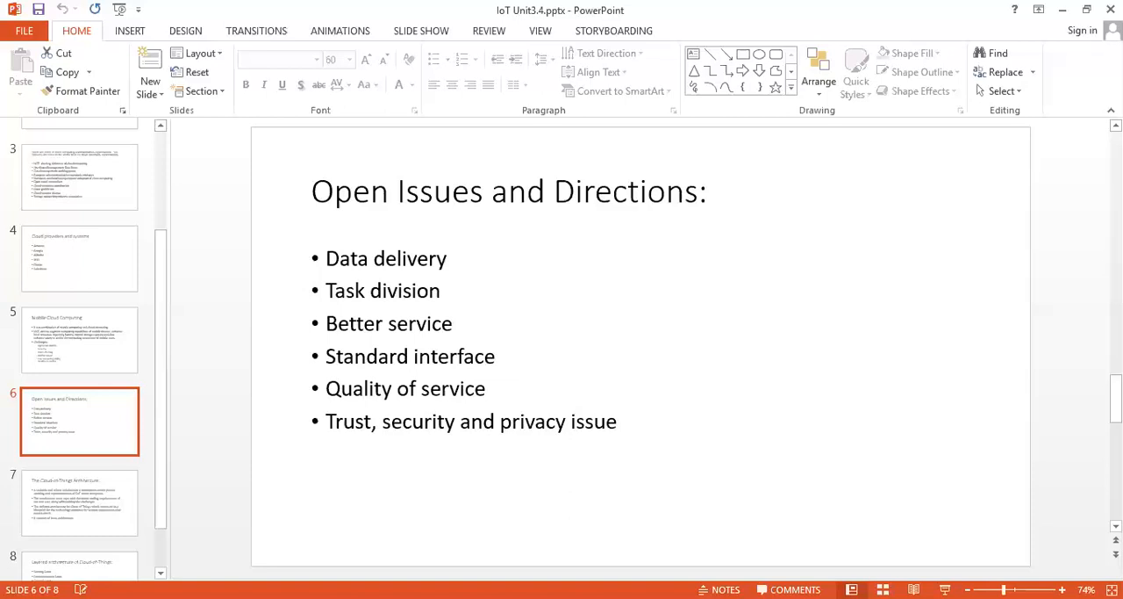
Step: Go to slide 7, The Cloud-of-Things Architecture
{"action": "left_click", "coordinate": [61, 510]}
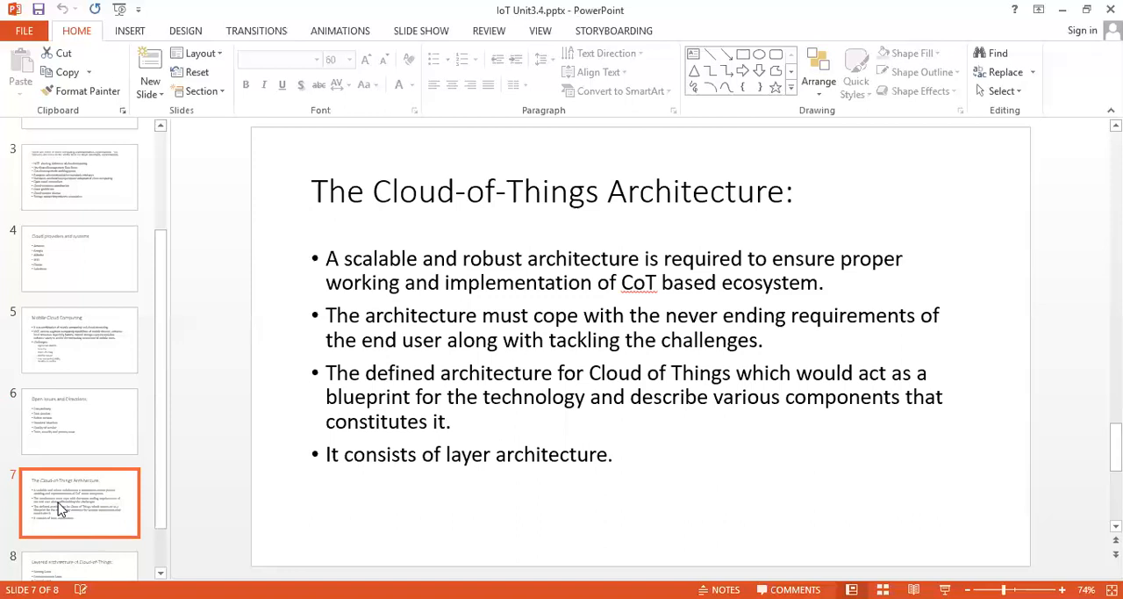
{"action": "mouse_move", "coordinate": [162, 461]}
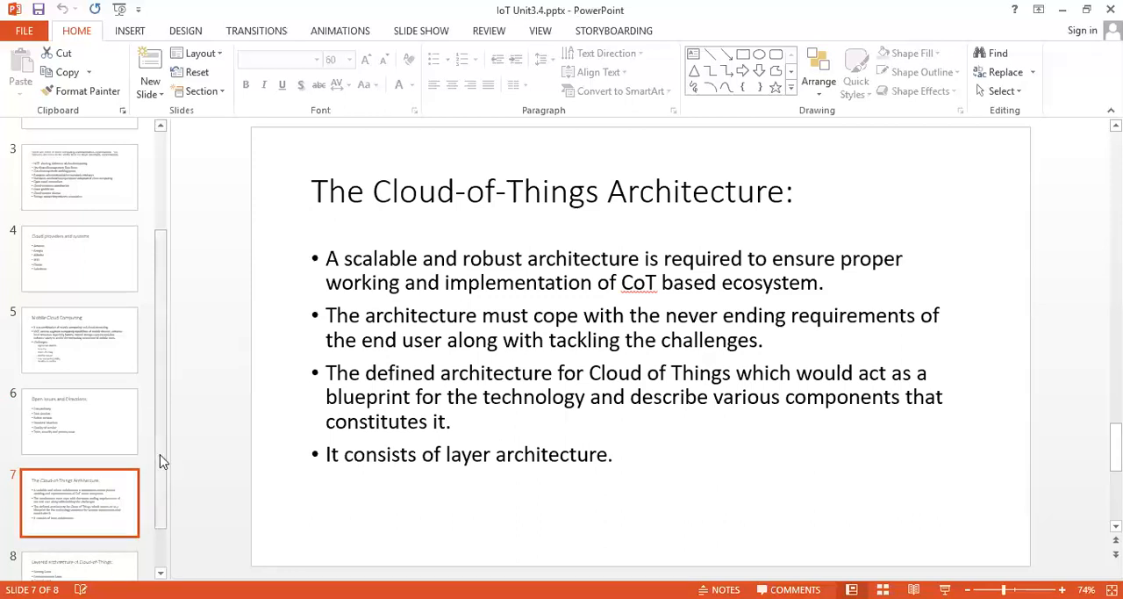
Step: Go to the final slide, 8, Layered architecture of Cloud-of-Things
{"action": "left_click", "coordinate": [83, 539]}
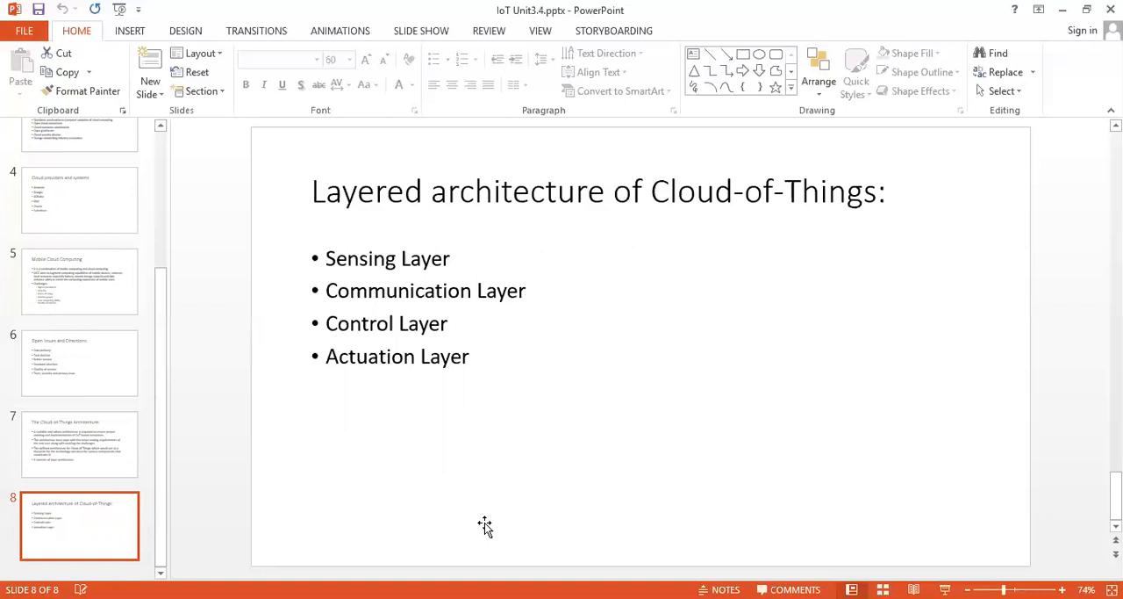
{"action": "mouse_move", "coordinate": [515, 270]}
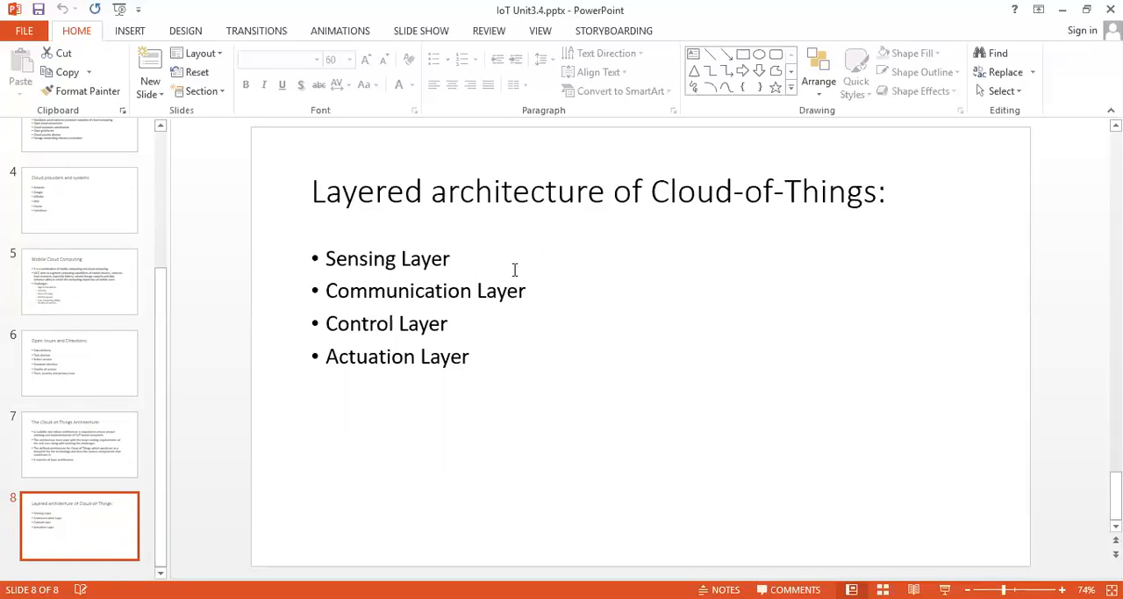
{"action": "mouse_move", "coordinate": [482, 288]}
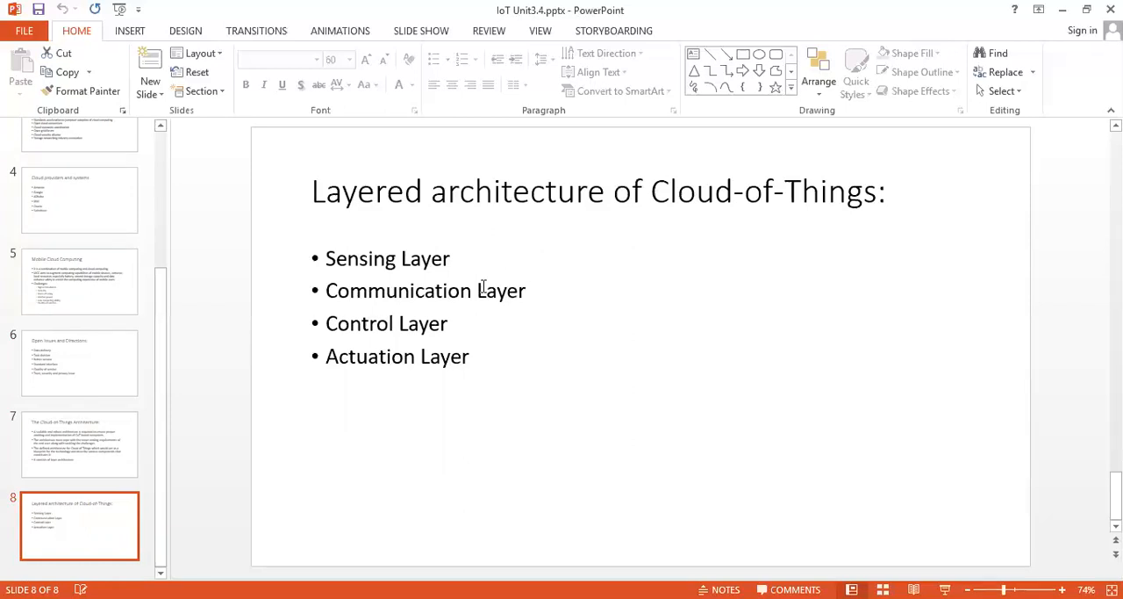
{"action": "mouse_move", "coordinate": [473, 457]}
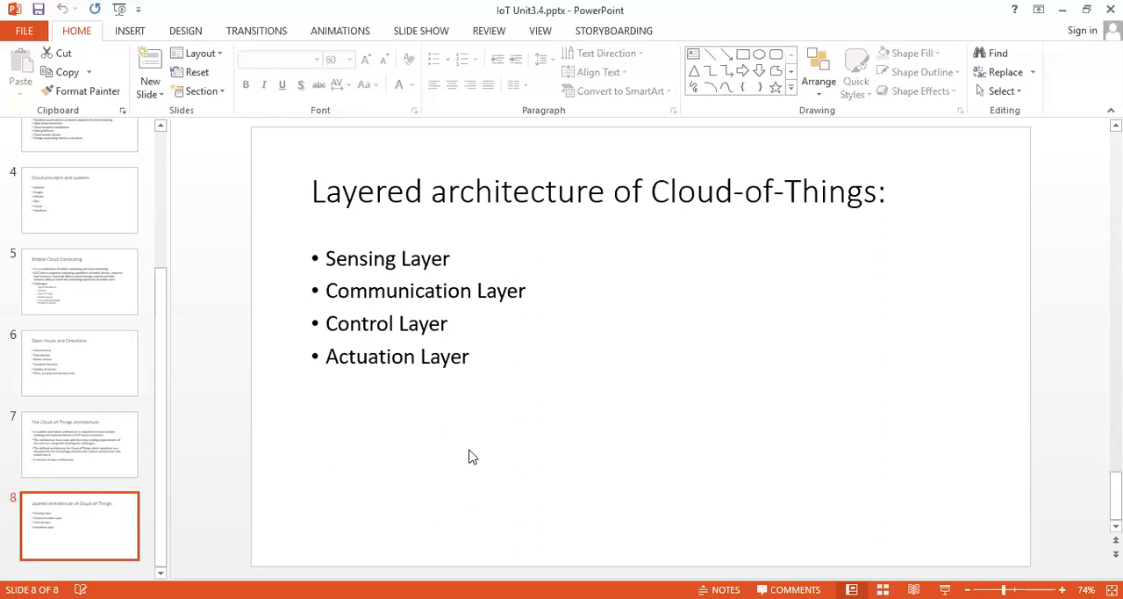
{"action": "mouse_move", "coordinate": [472, 425]}
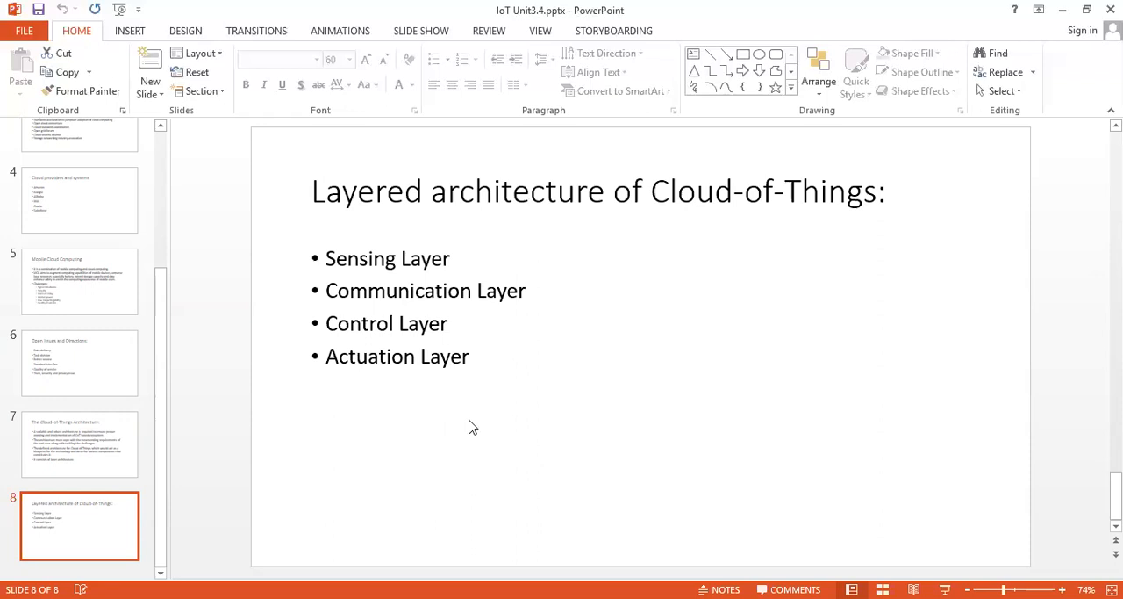
{"action": "mouse_move", "coordinate": [502, 365]}
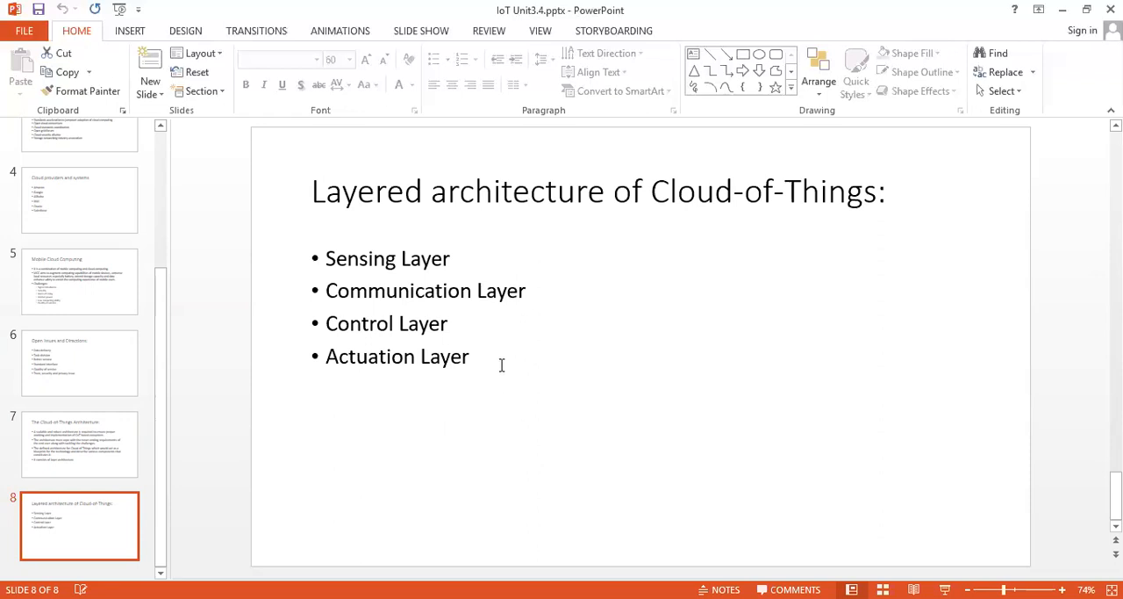
{"action": "mouse_move", "coordinate": [512, 365]}
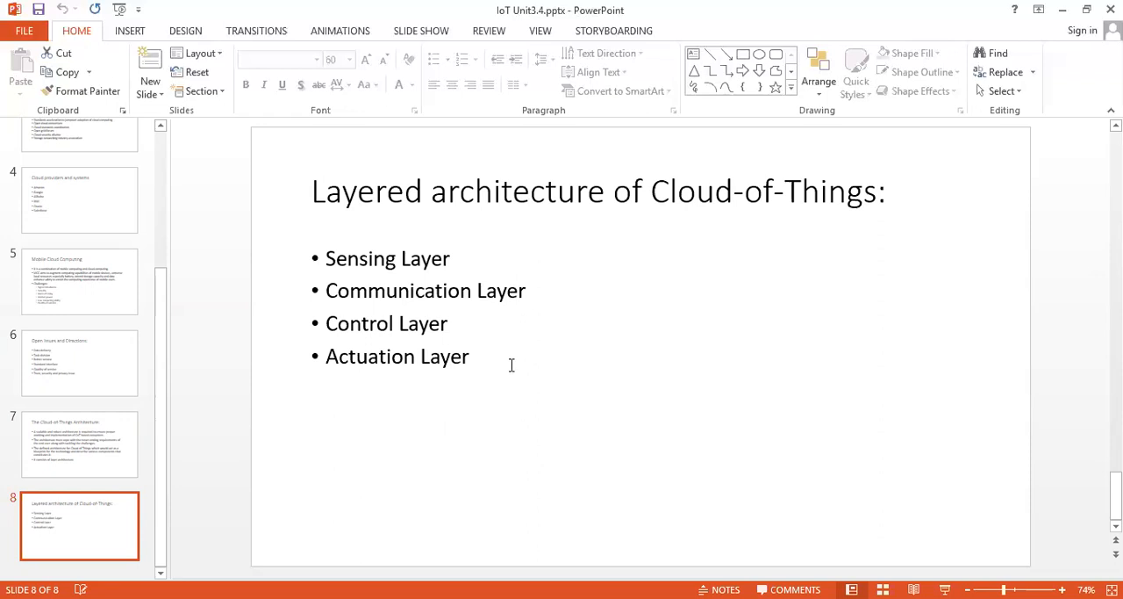
{"action": "mouse_move", "coordinate": [538, 367]}
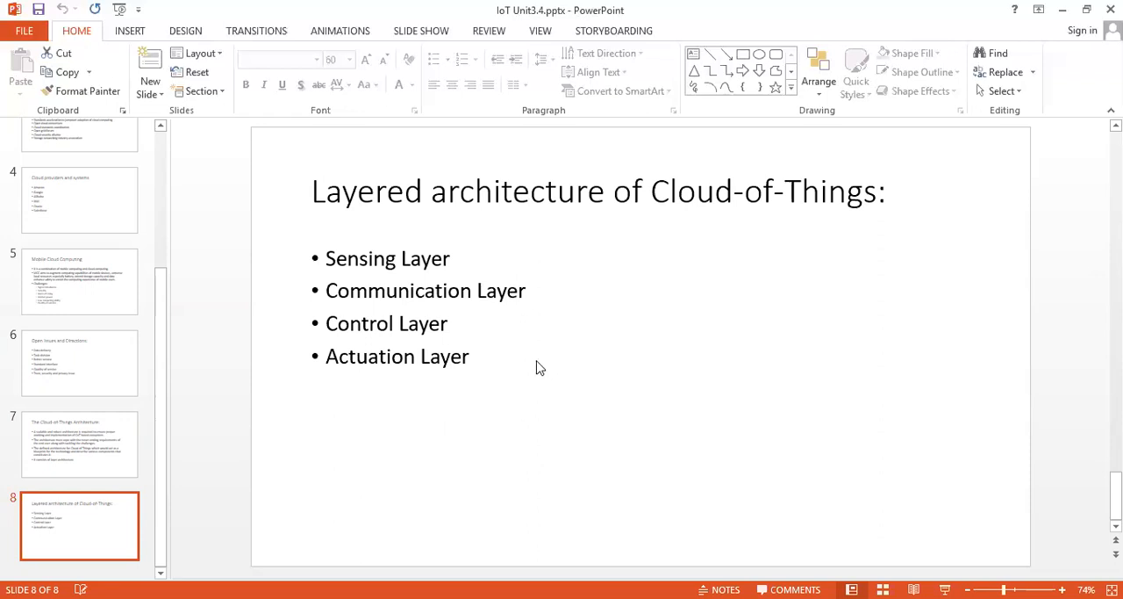